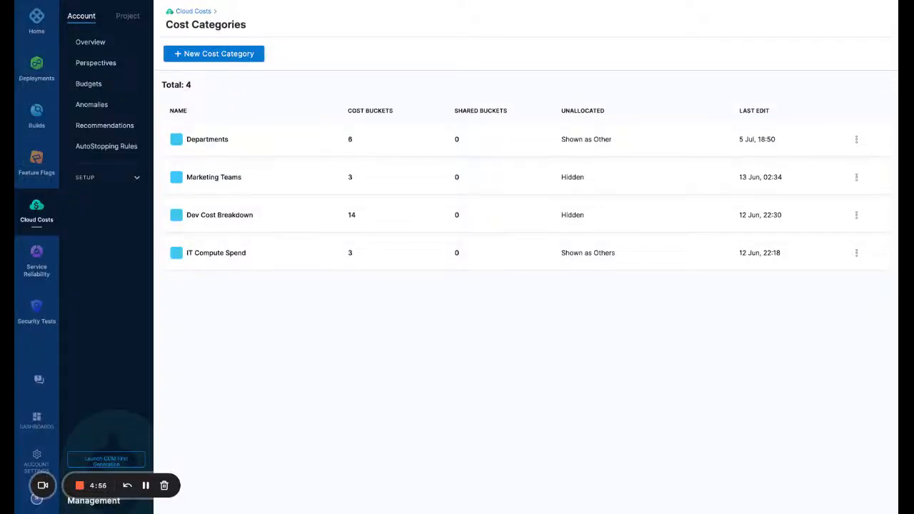
mouse_move(538, 270)
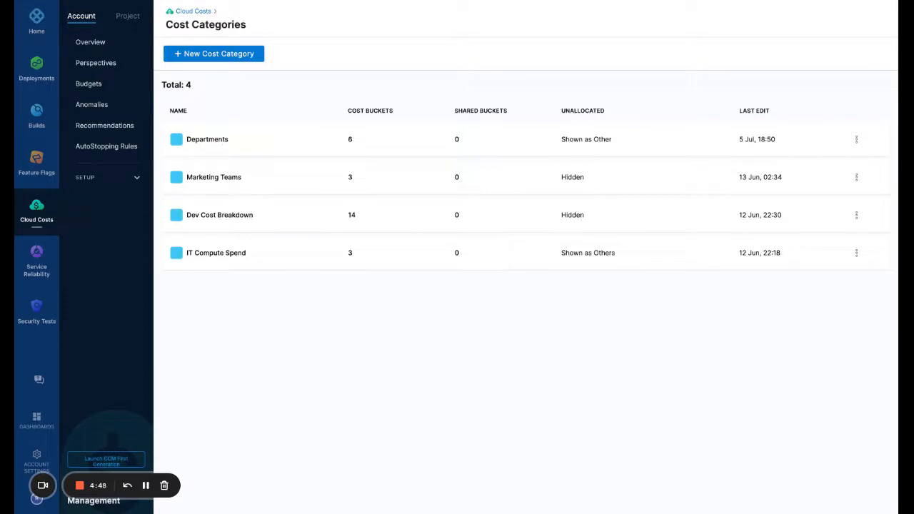
- Create a new cost category and name it Departments
click(214, 54)
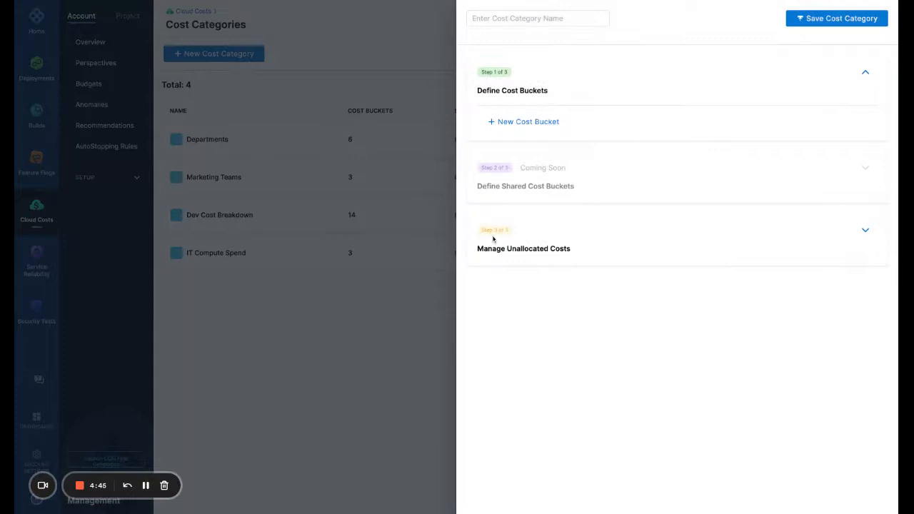
click(538, 17)
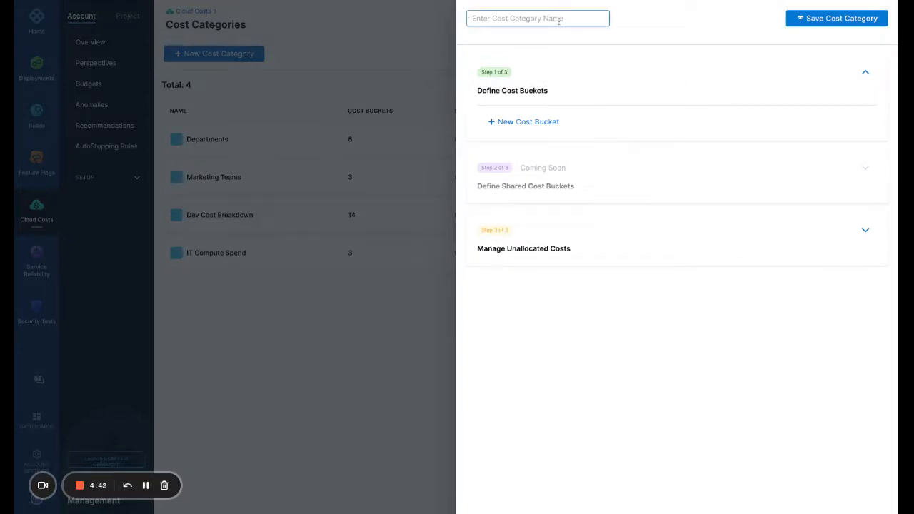
text(Departments)
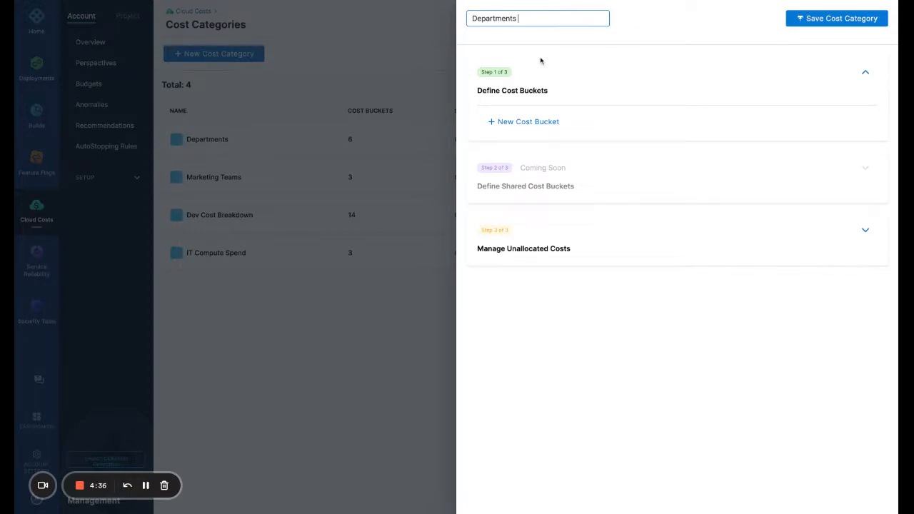
mouse_move(503, 87)
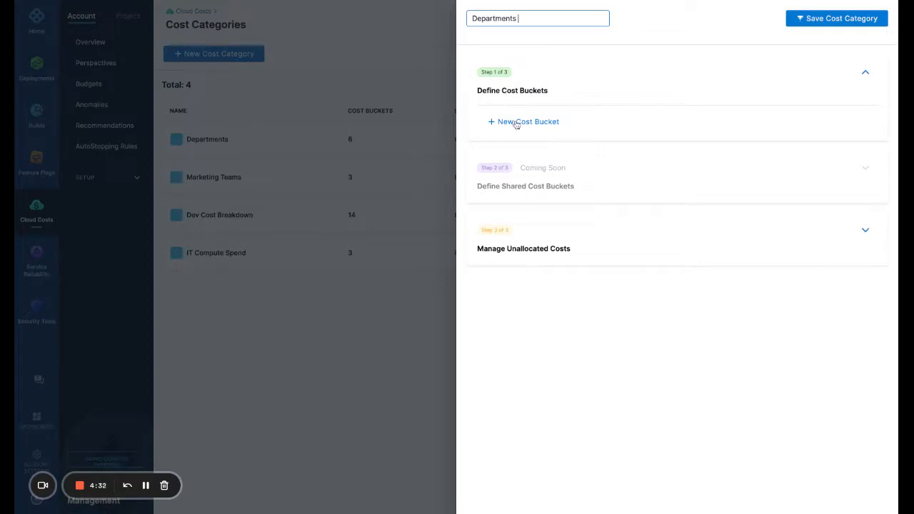
- Add a Dept A bucket with a rule on GCP Product In BigQuery
click(523, 122)
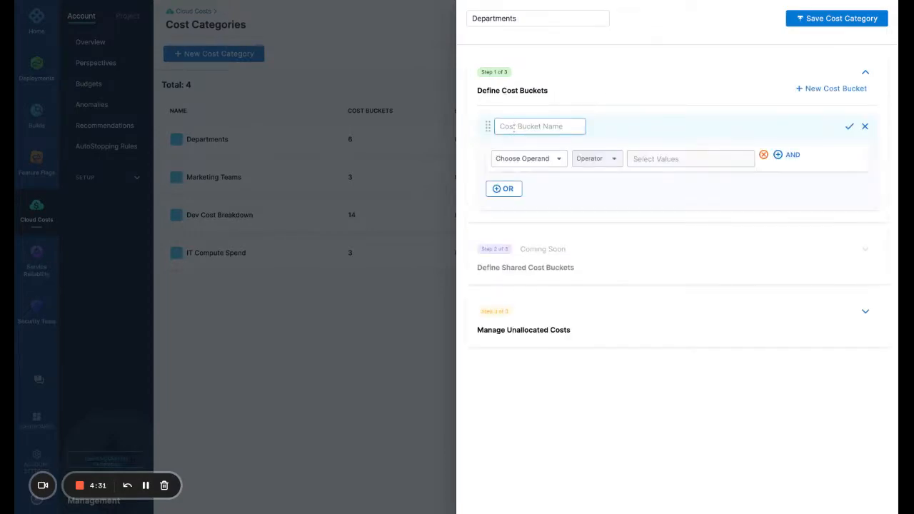
text(Dept A)
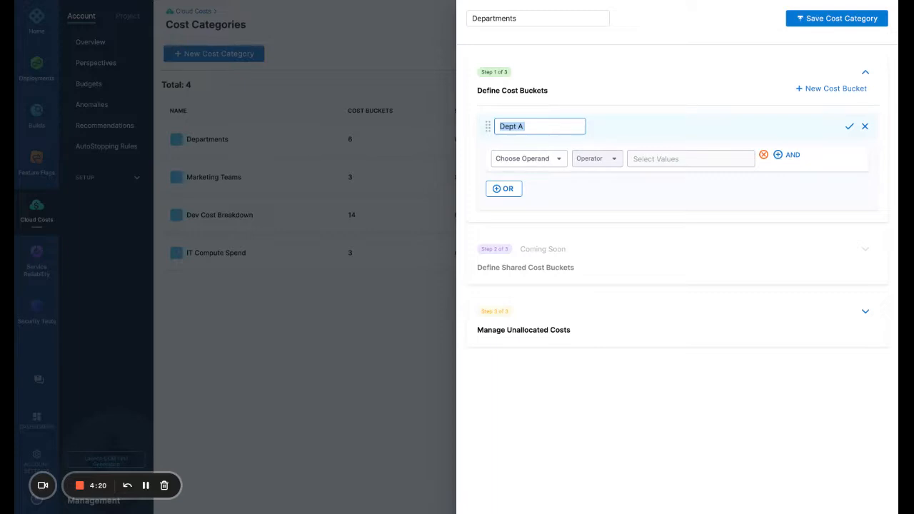
mouse_move(509, 183)
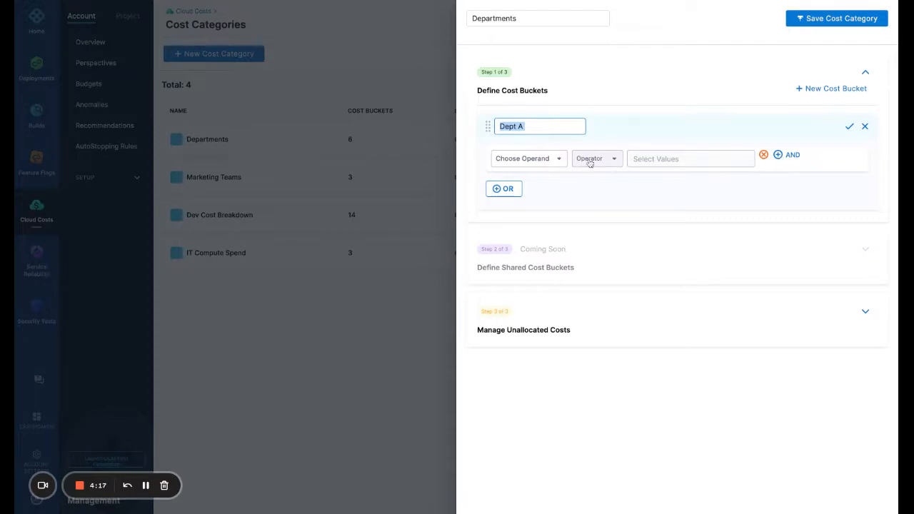
click(528, 158)
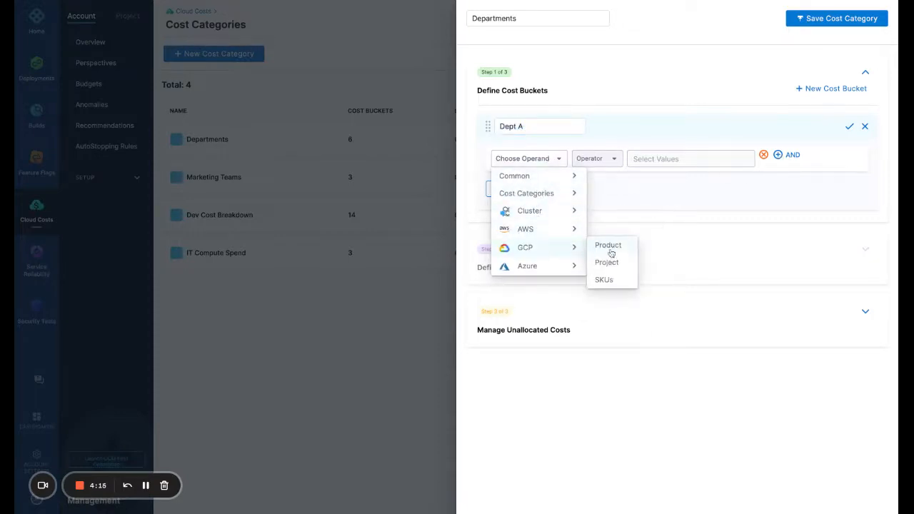
click(609, 245)
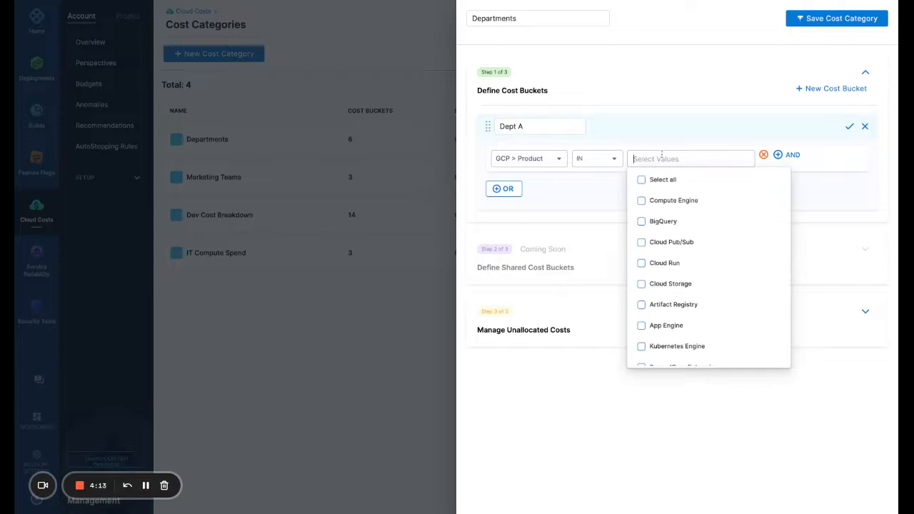
click(640, 221)
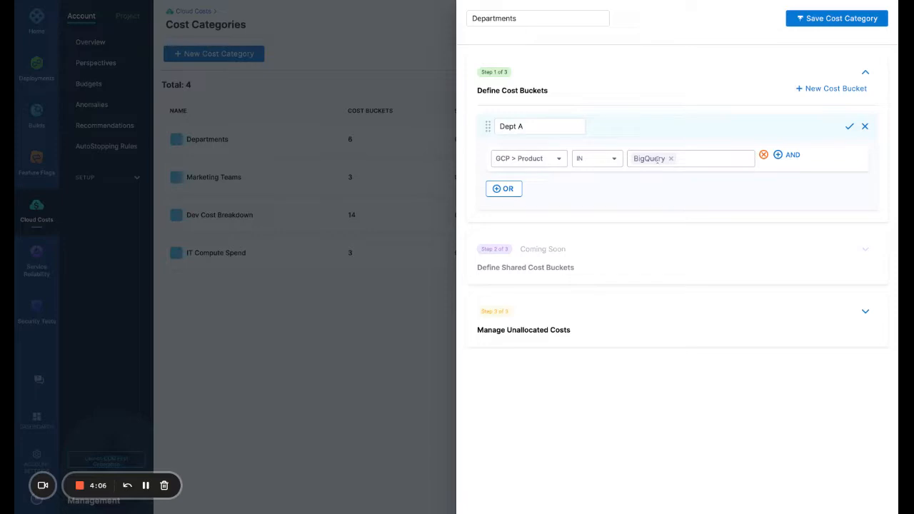
mouse_move(503, 189)
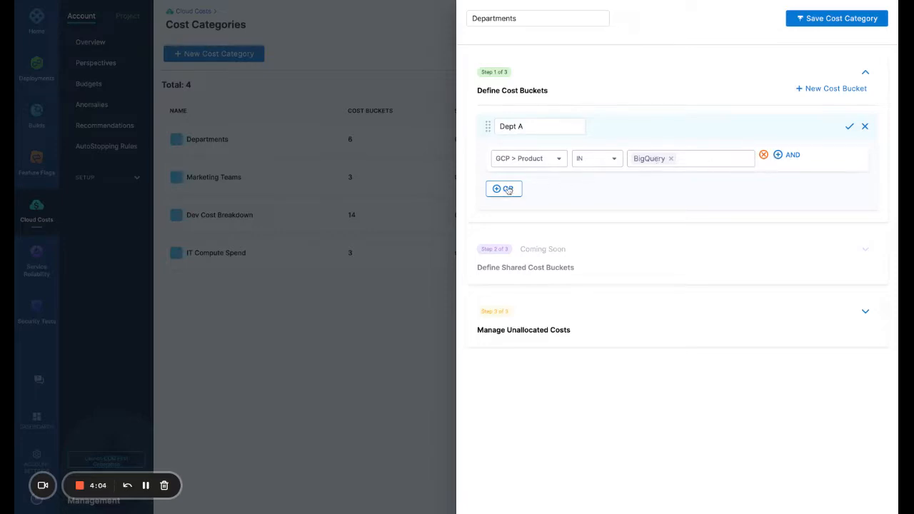
- Add an OR condition for the AWS playground account and confirm the Dept A bucket
click(495, 189)
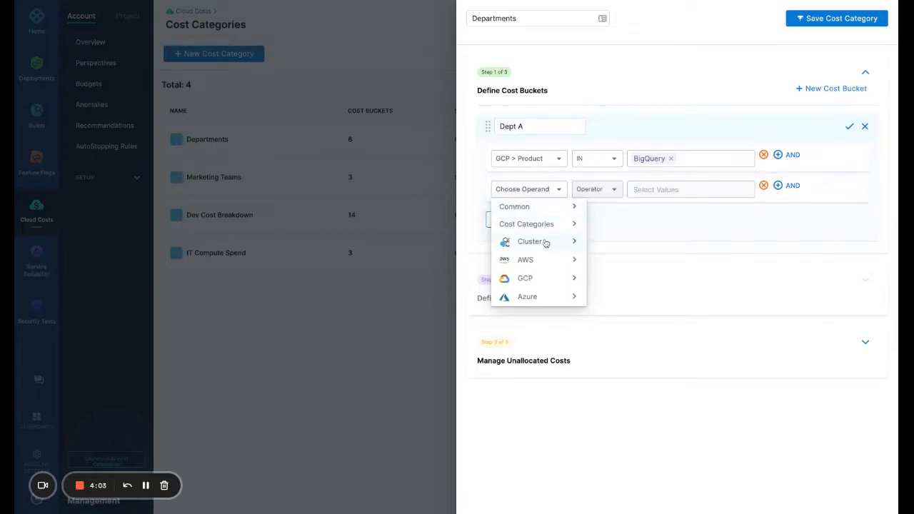
click(525, 260)
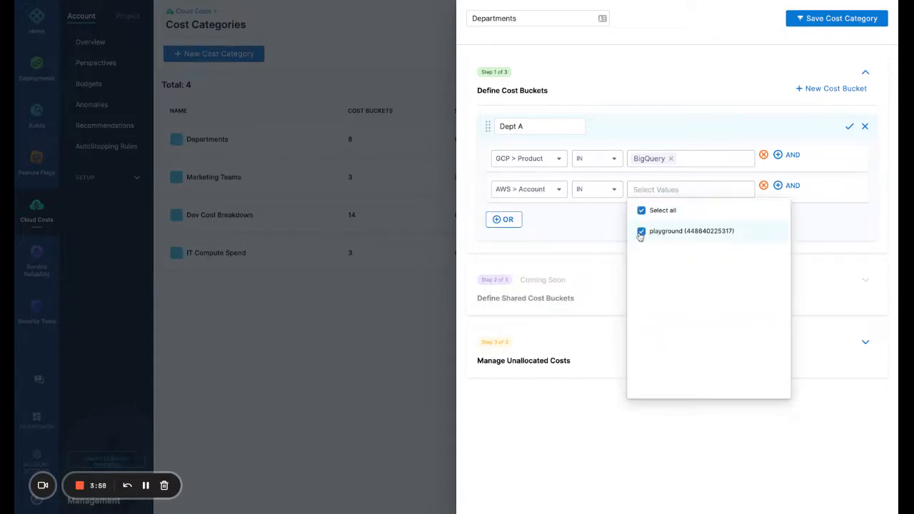
click(641, 231)
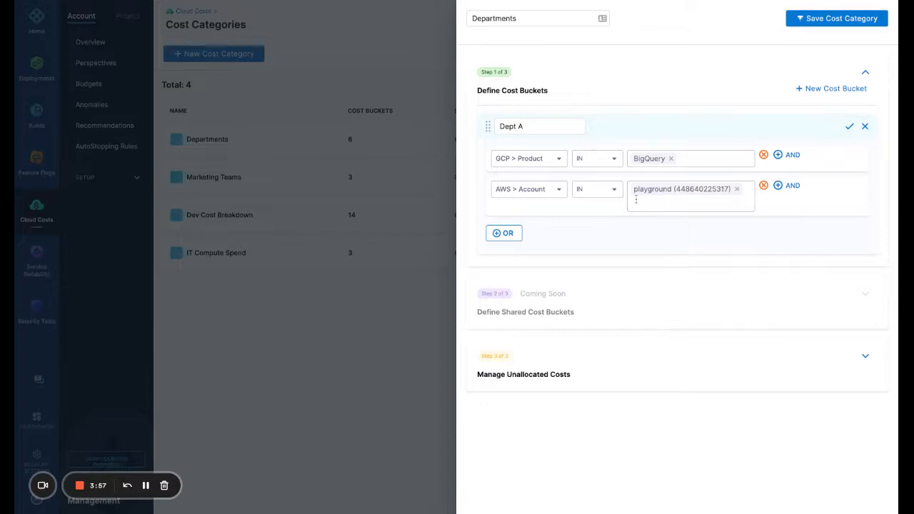
click(540, 126)
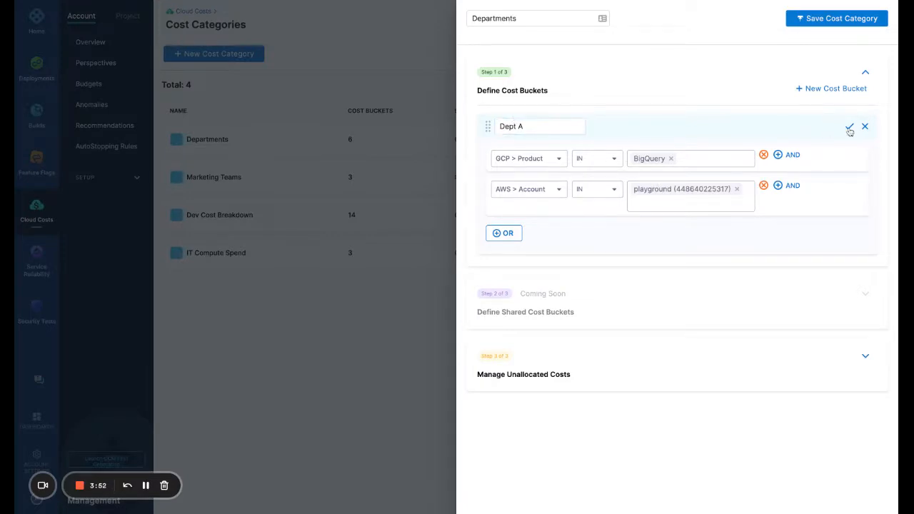
click(850, 126)
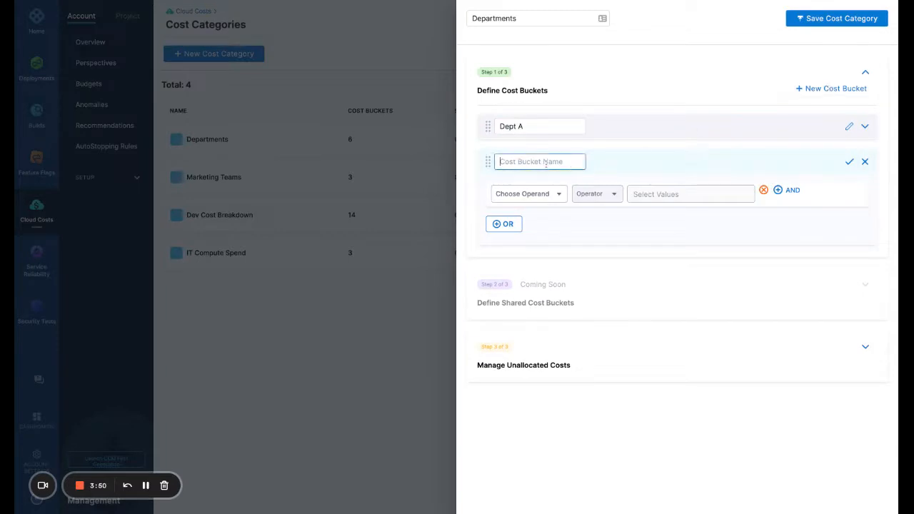
- Name the second bucket Dept B with a rule on GCP projects pie-play, traceable-qa-setup and others, and confirm it
text(Dept B)
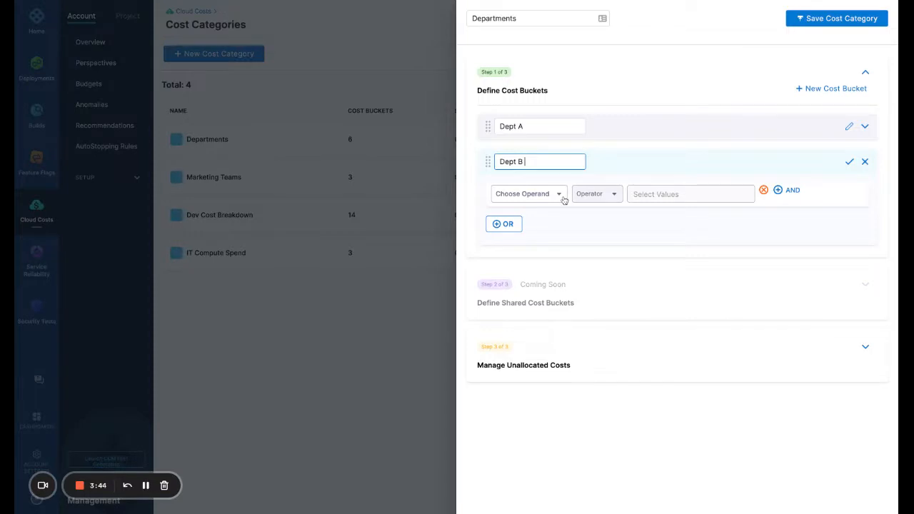
click(529, 194)
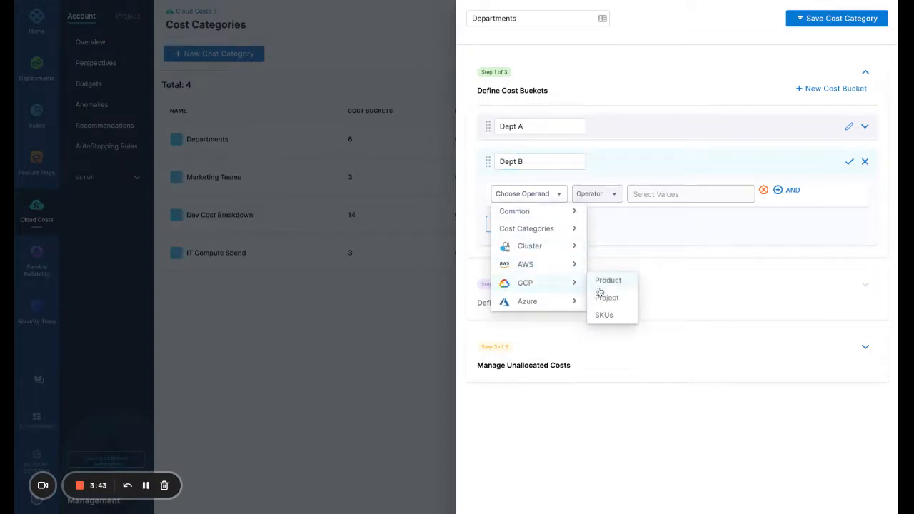
click(606, 299)
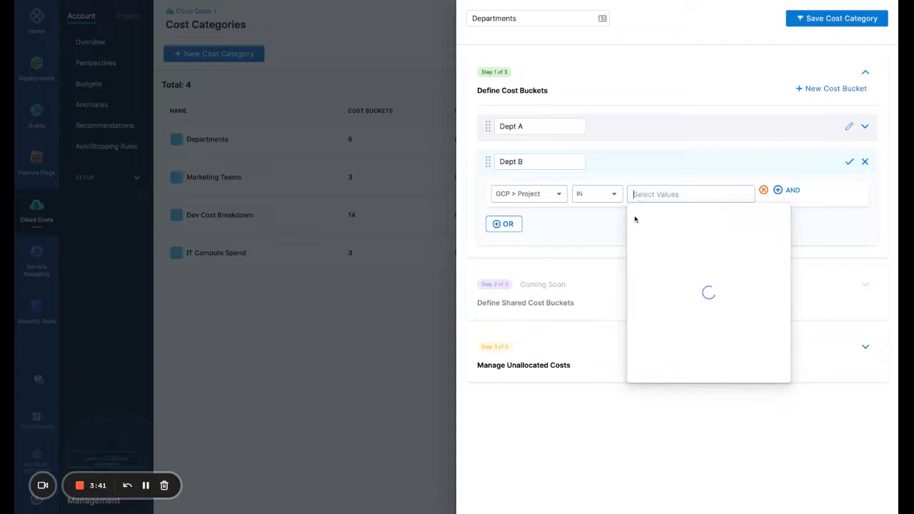
click(689, 195)
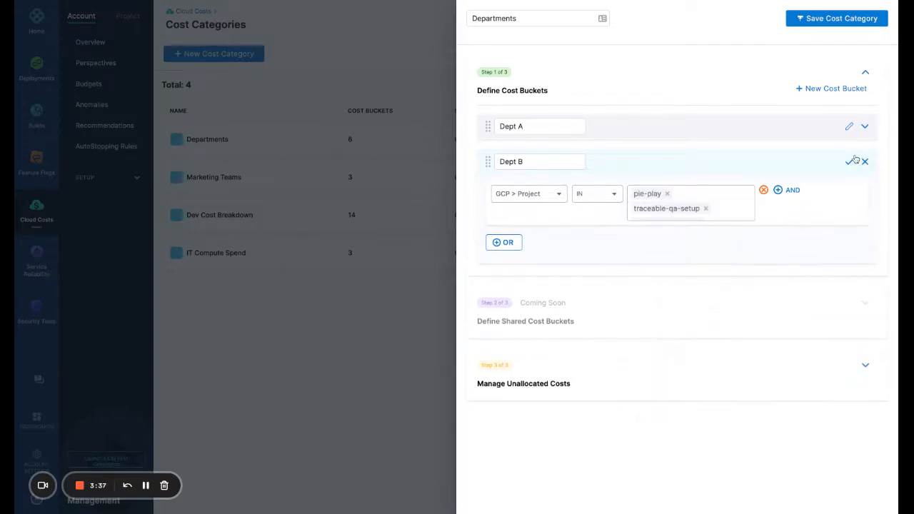
click(854, 160)
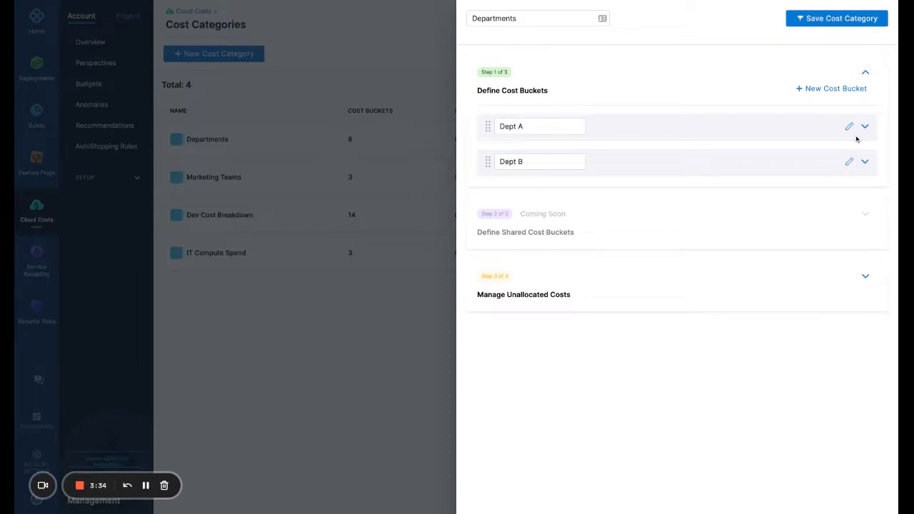
click(866, 126)
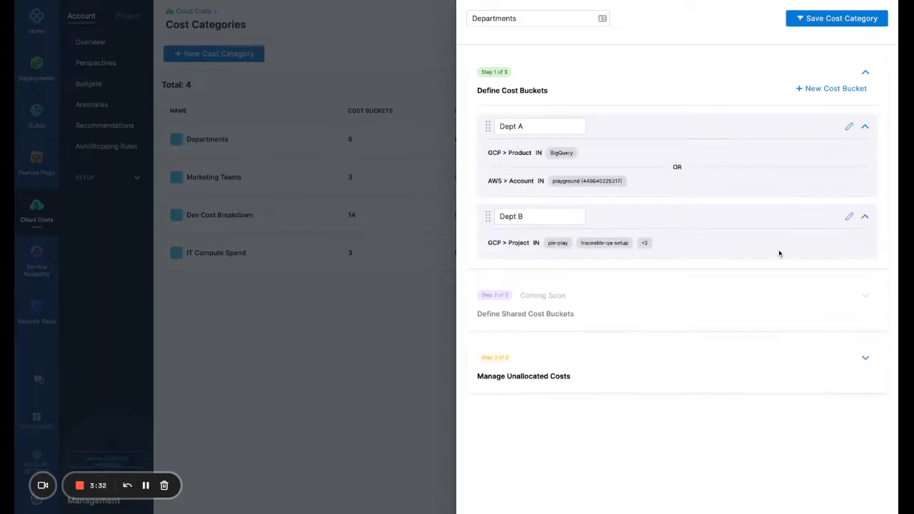
mouse_move(765, 263)
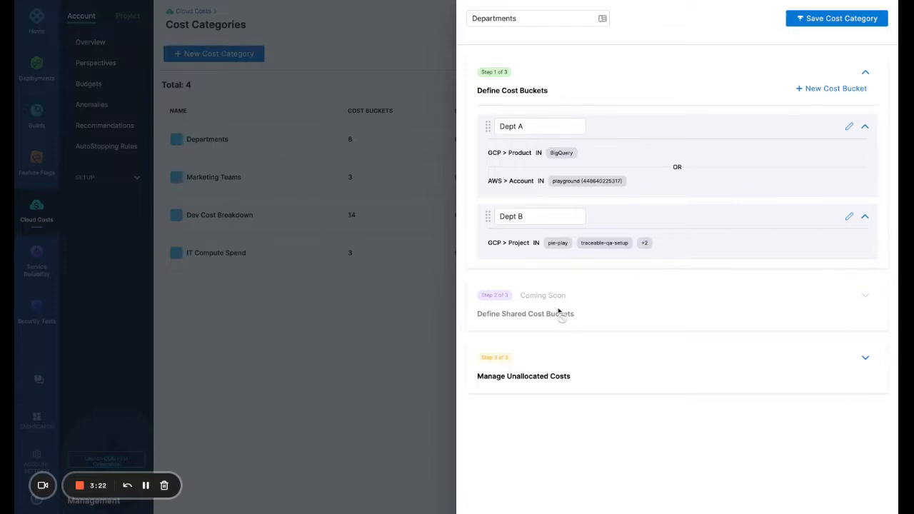
mouse_move(585, 322)
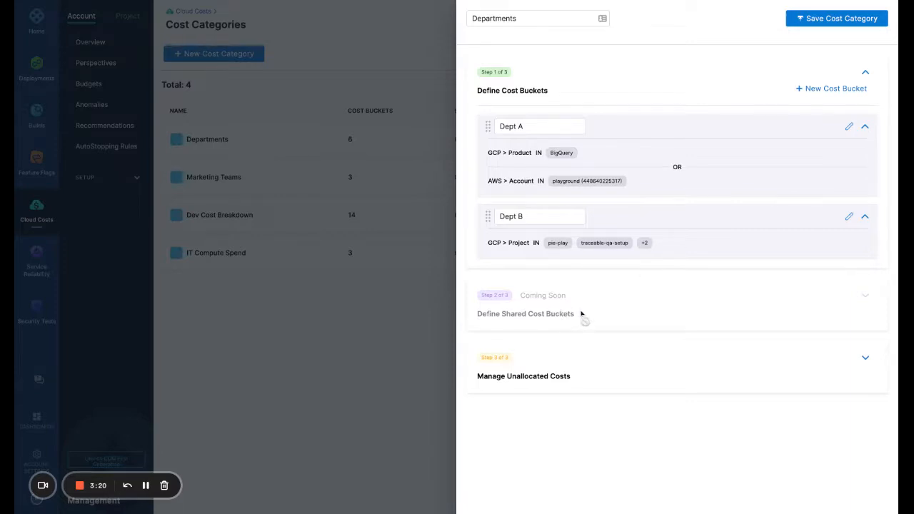
mouse_move(583, 320)
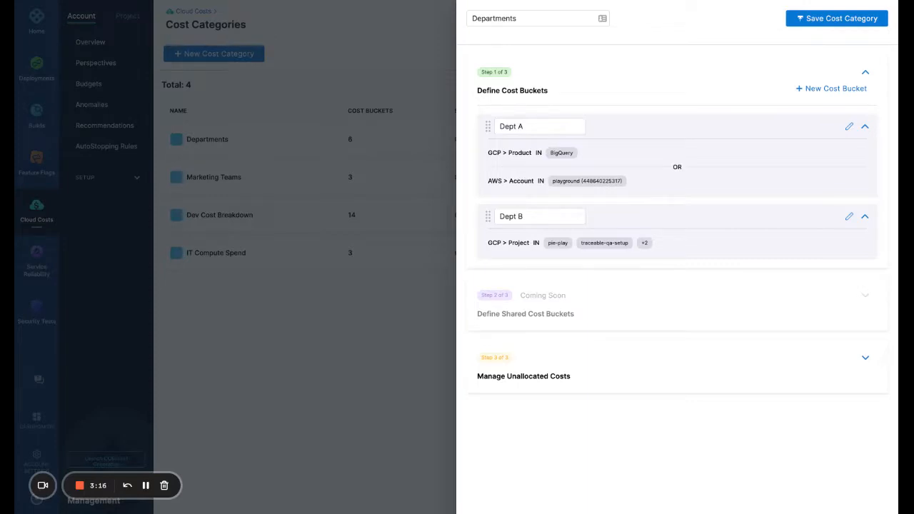
- Expand the Manage Unallocated Costs step
click(866, 357)
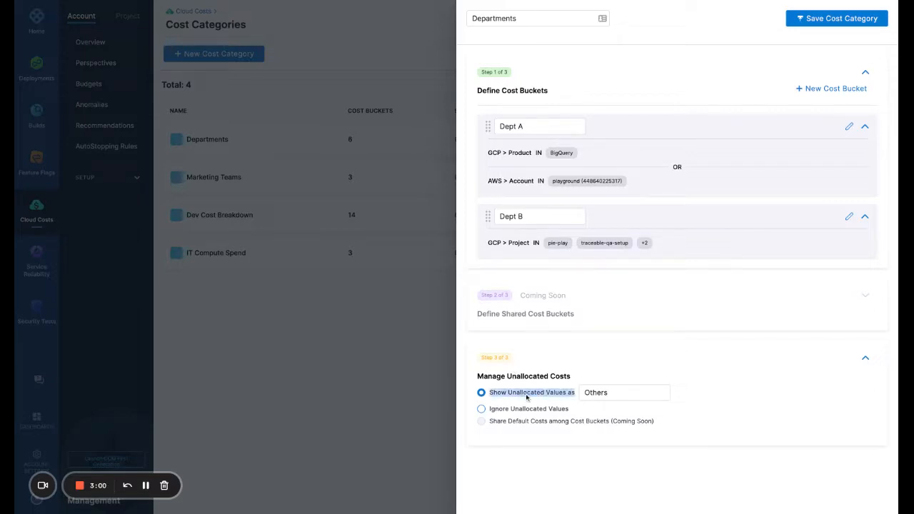
- Relabel unallocated costs as Unallocated and set them to be ignored
click(626, 392)
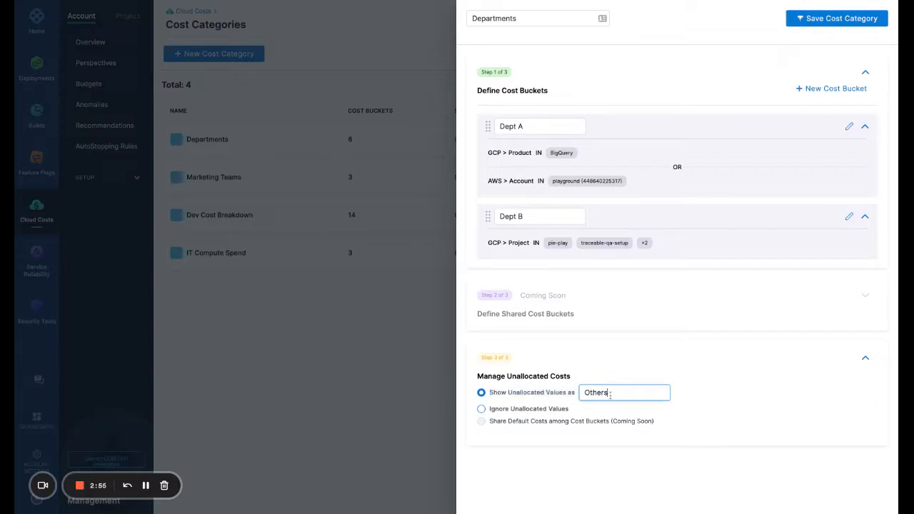
text(Unallocated)
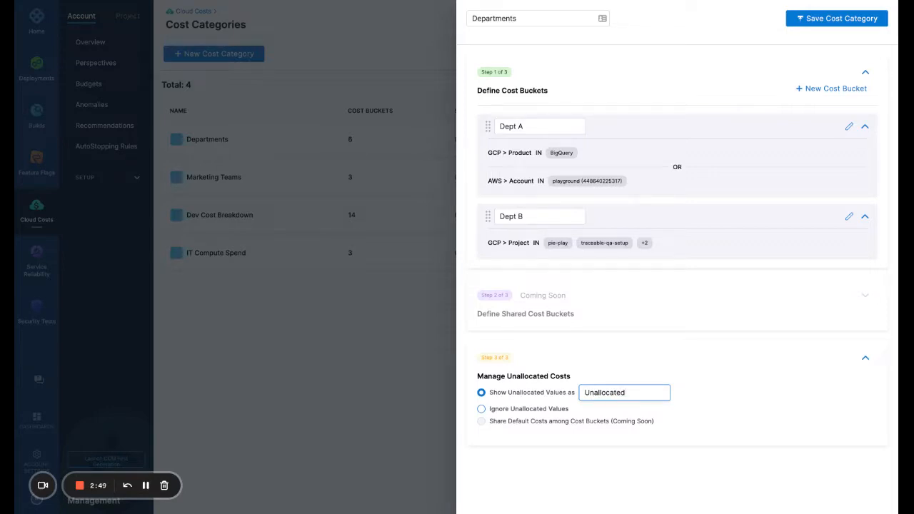
click(482, 408)
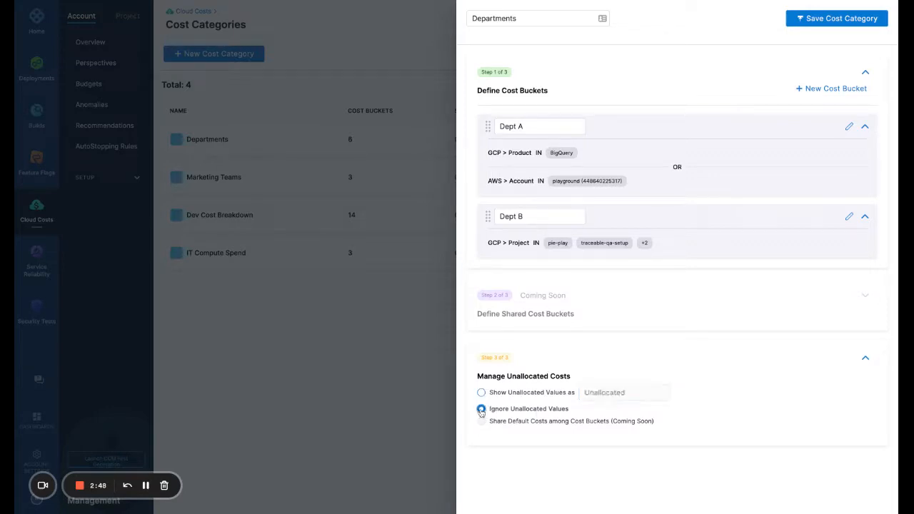
click(480, 409)
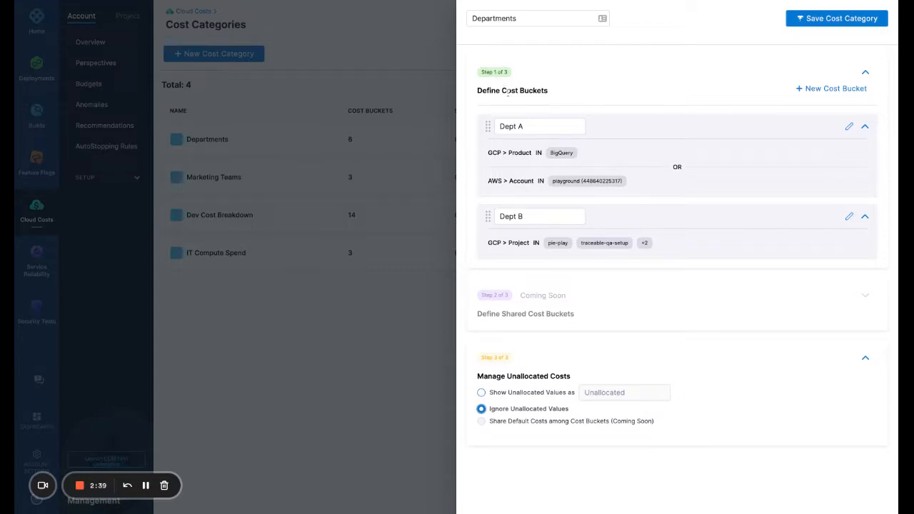
mouse_move(518, 312)
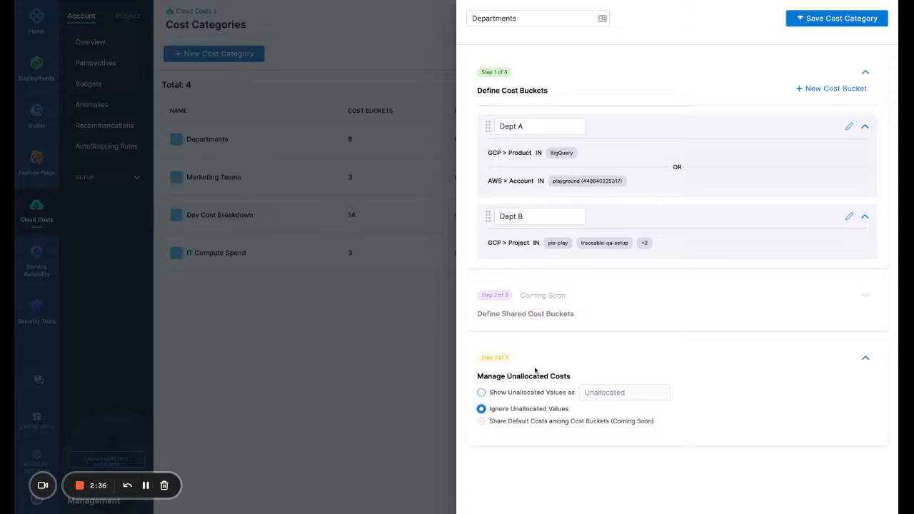
mouse_move(536, 374)
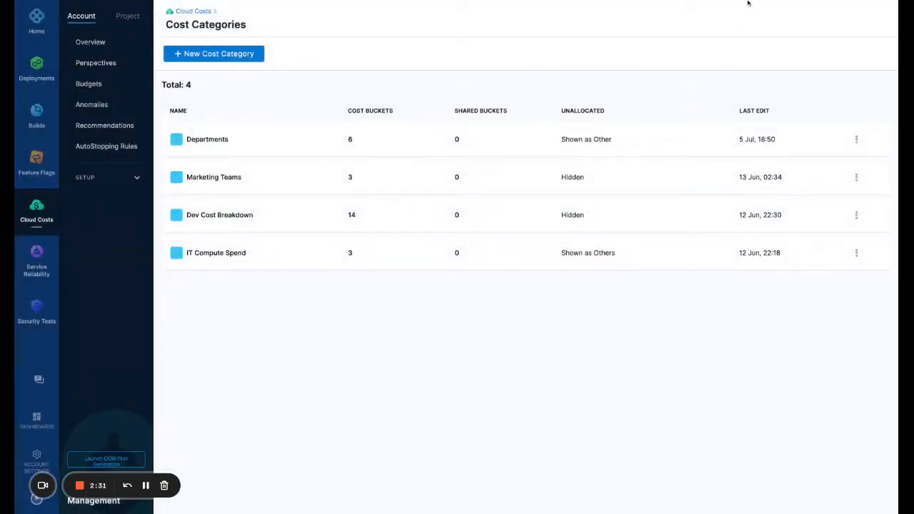
- Edit the existing Departments category from its row actions menu
click(856, 140)
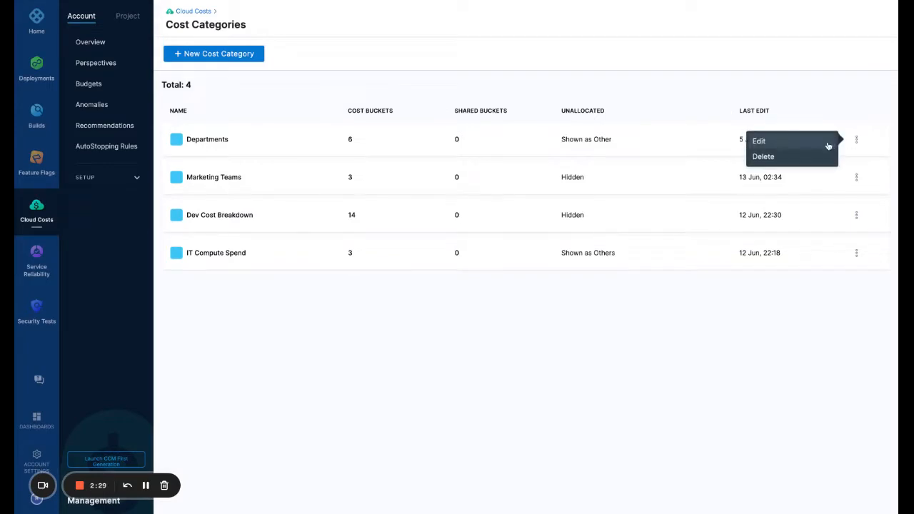
click(759, 141)
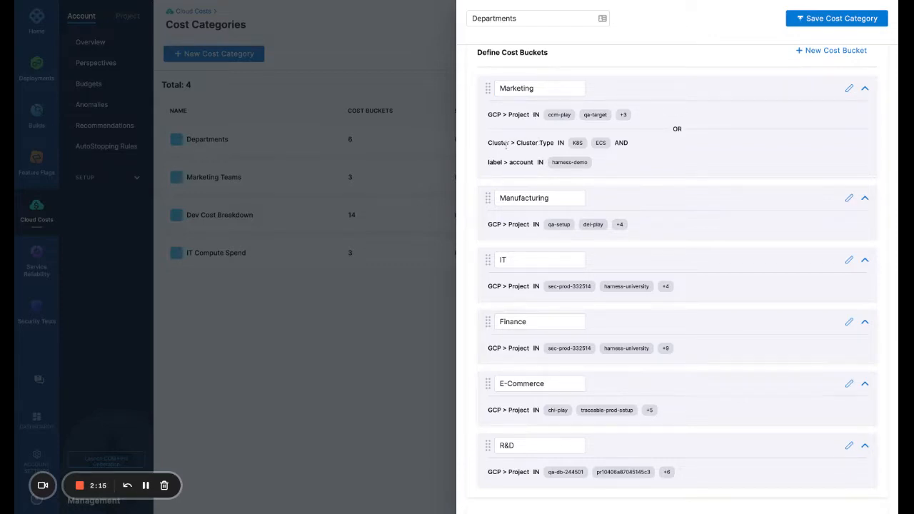
scroll(down, 3)
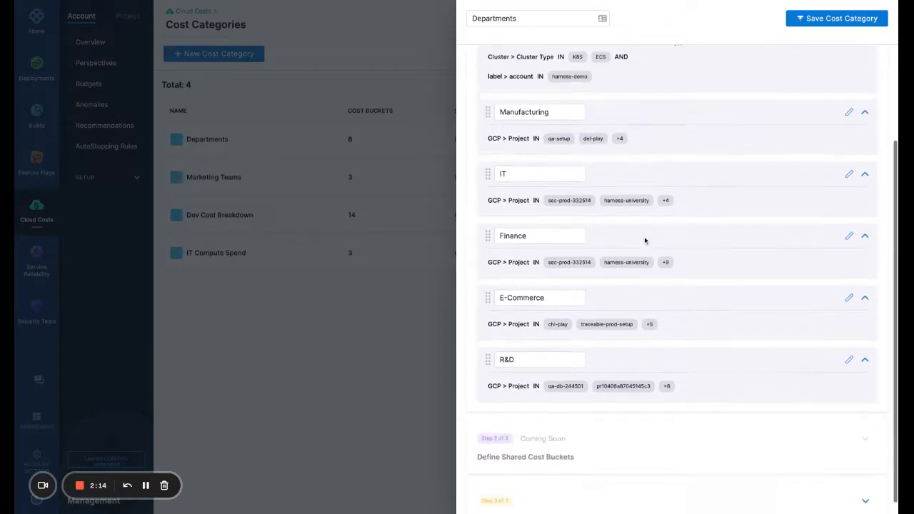
scroll(down, 3)
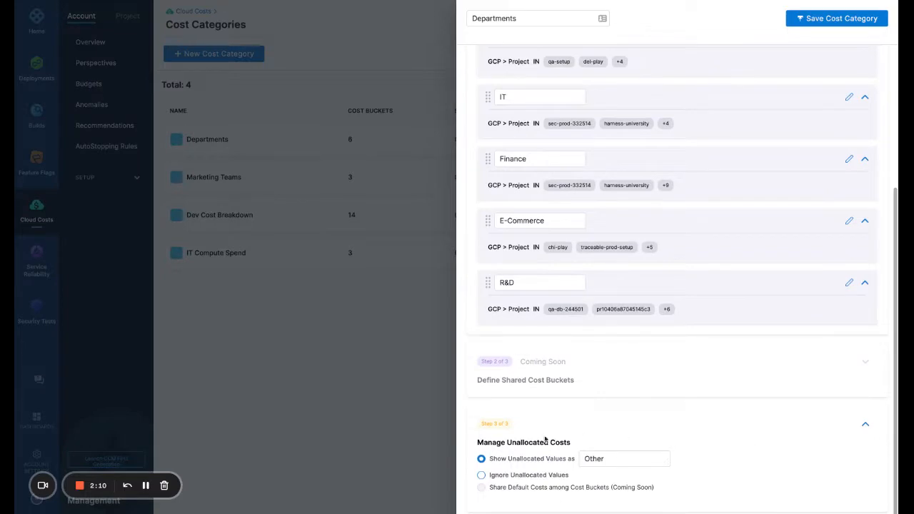
click(623, 459)
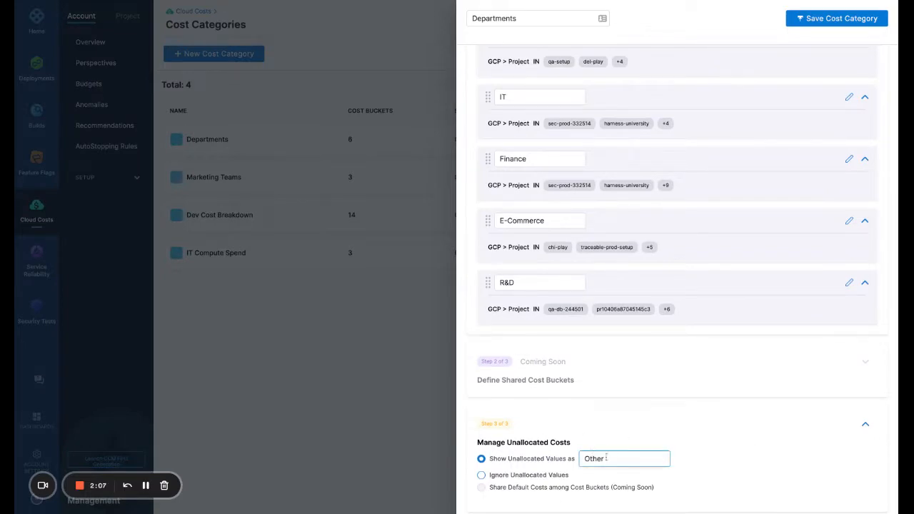